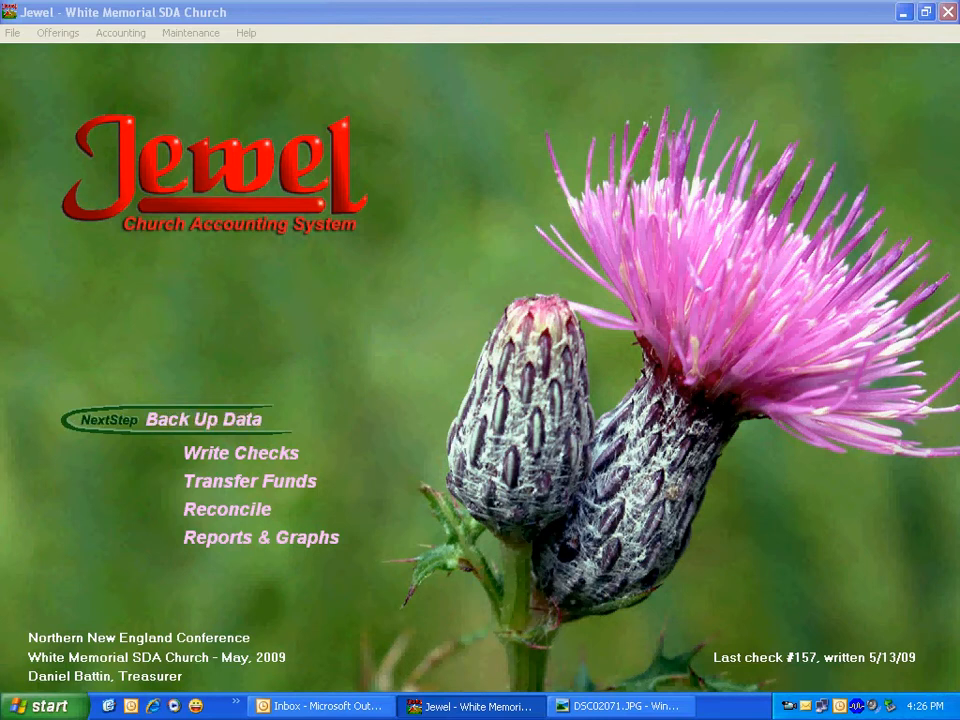
# Show the flash drive photo, then connect drive J so Windows' AutoPlay prompt appears
pyautogui.click(12, 32)
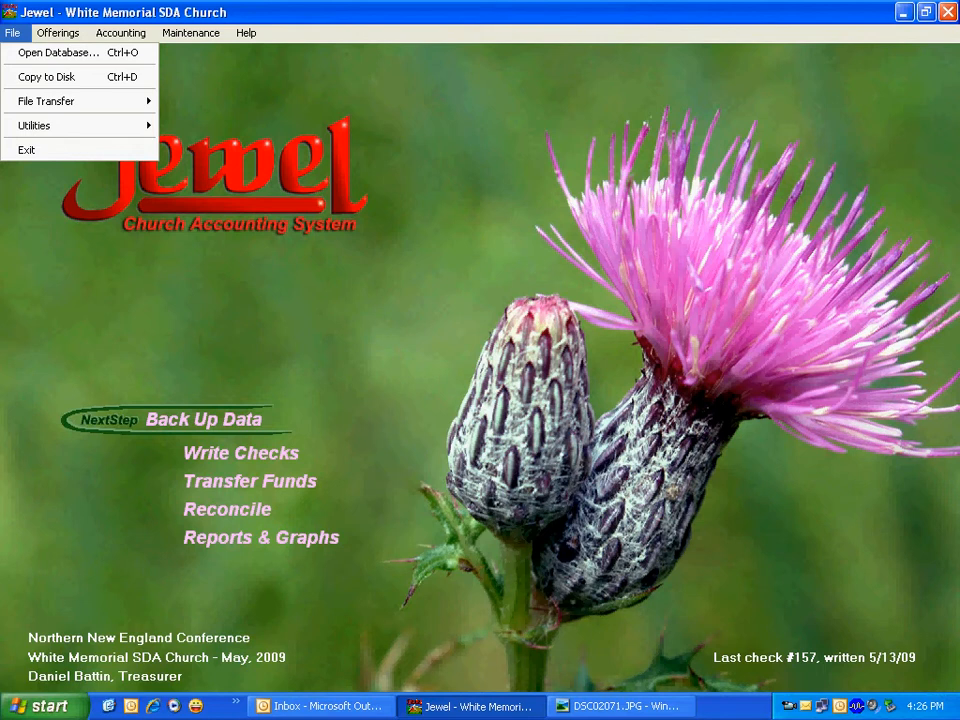
pyautogui.moveTo(46, 76)
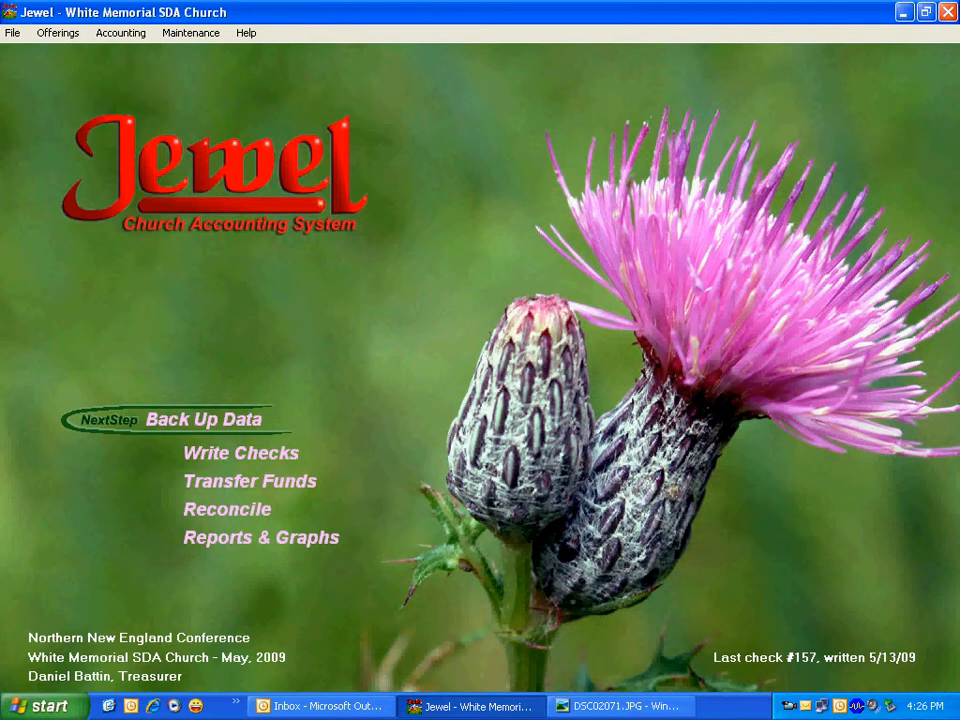
pyautogui.click(620, 706)
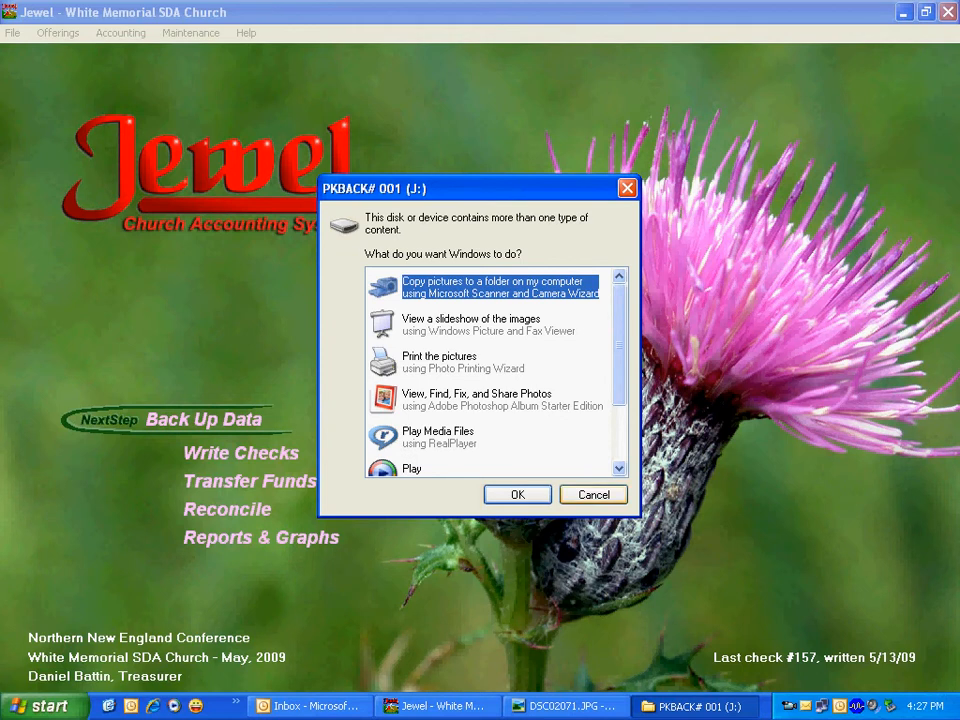
# Dismiss AutoPlay, set J:\ as the Copy to Disk path in Maintenance Properties, and begin Back Up Data
pyautogui.click(592, 494)
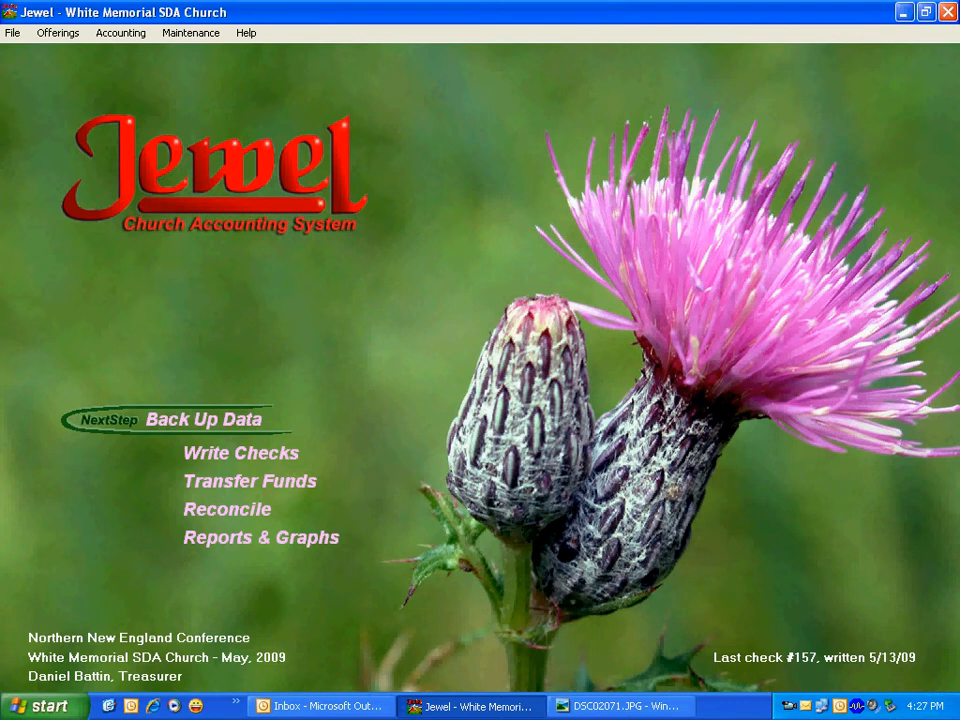
pyautogui.click(190, 32)
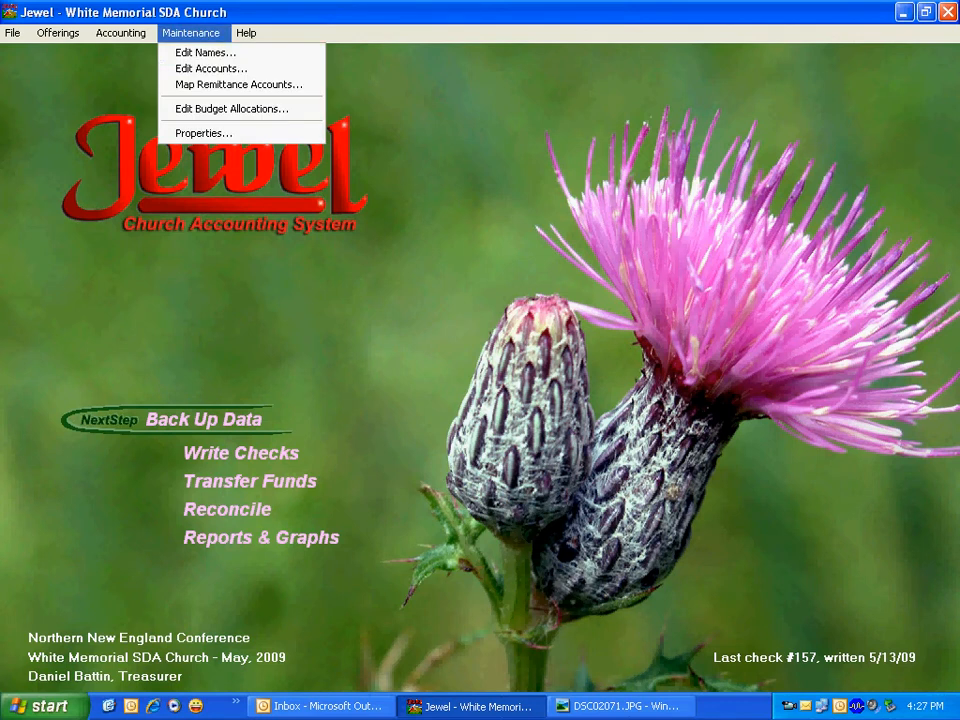
pyautogui.moveTo(204, 132)
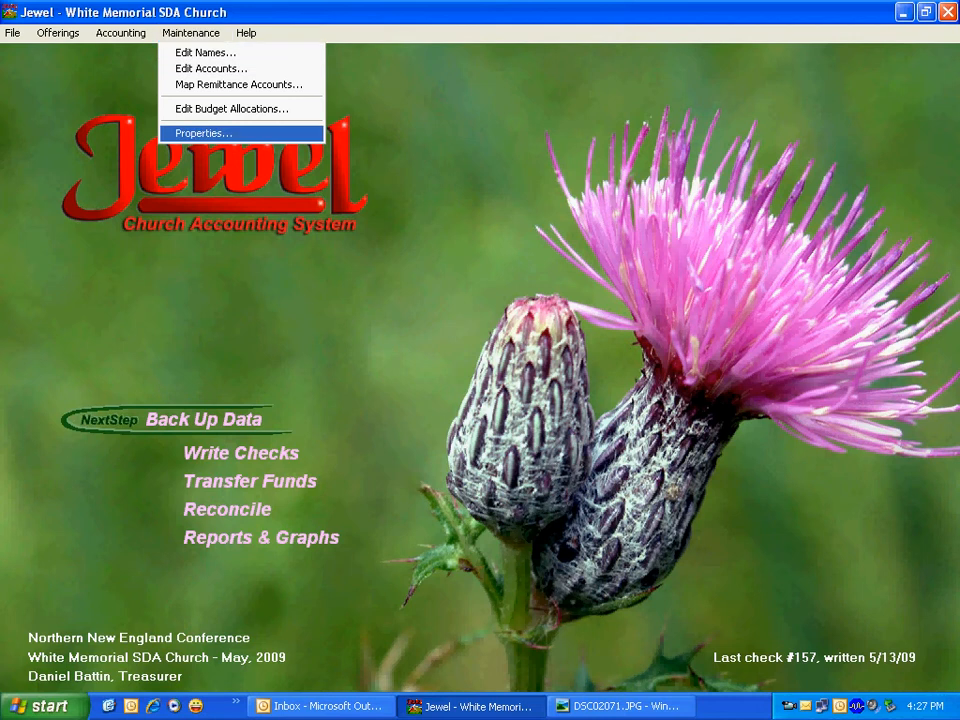
pyautogui.click(204, 132)
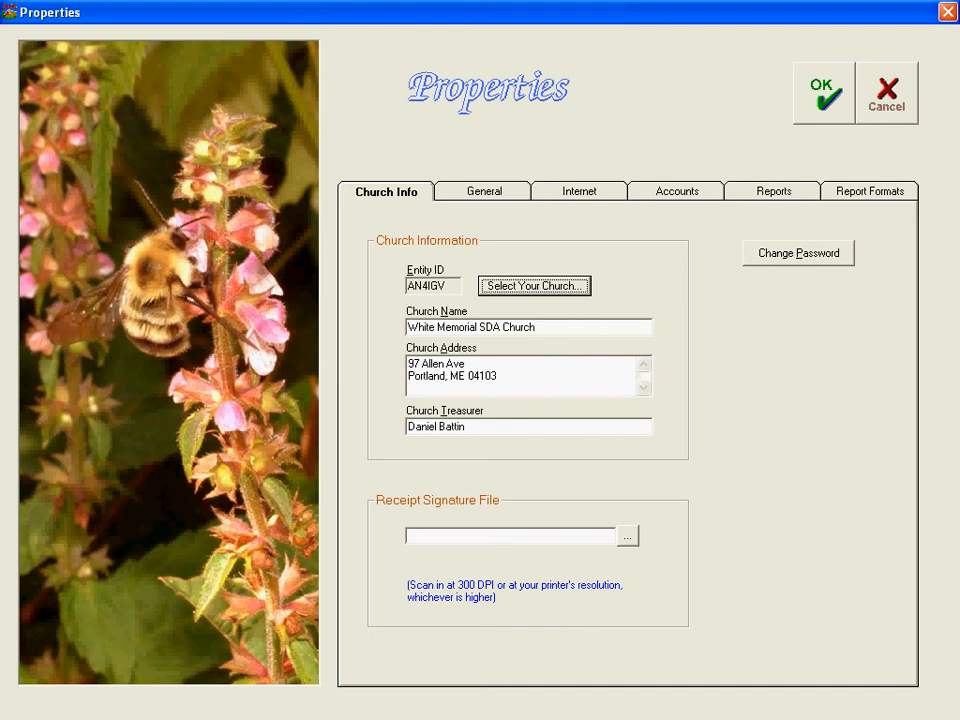
pyautogui.click(484, 192)
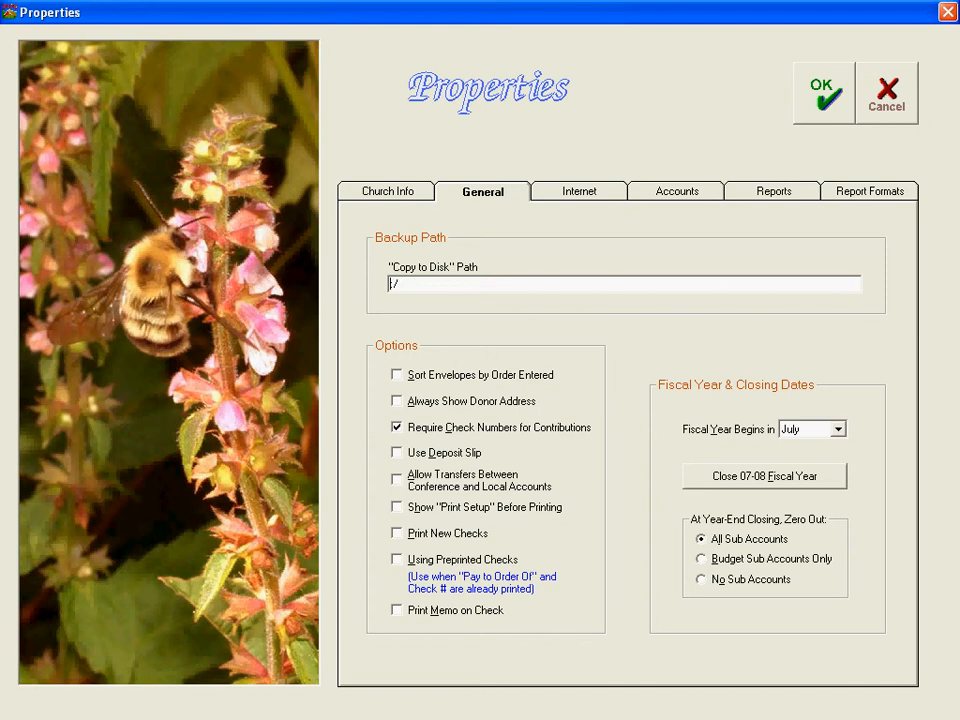
pyautogui.write('J')
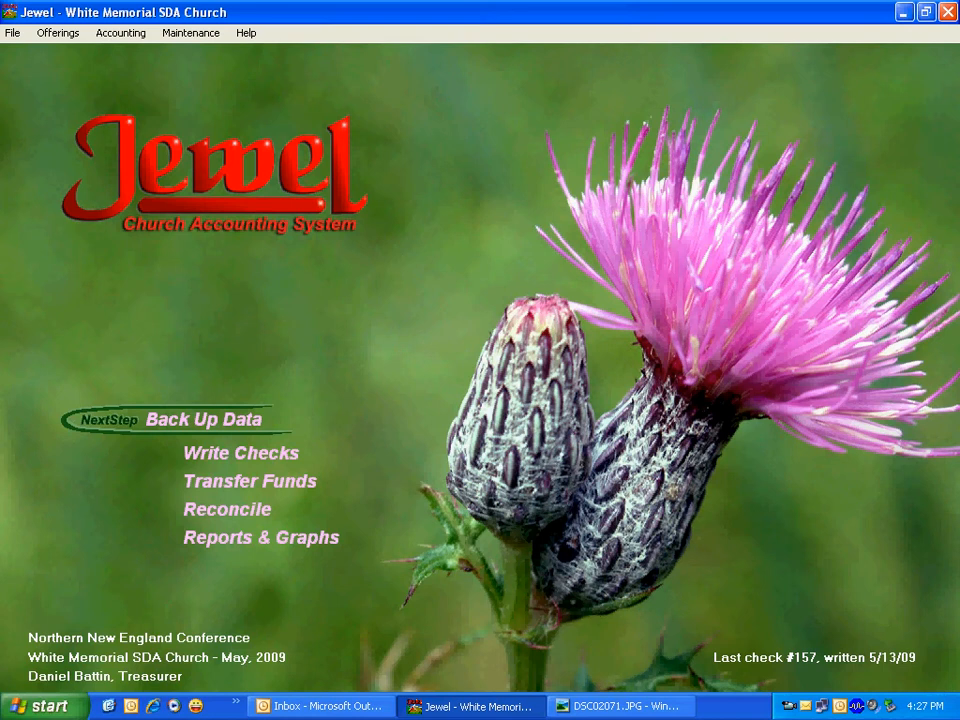
pyautogui.click(204, 420)
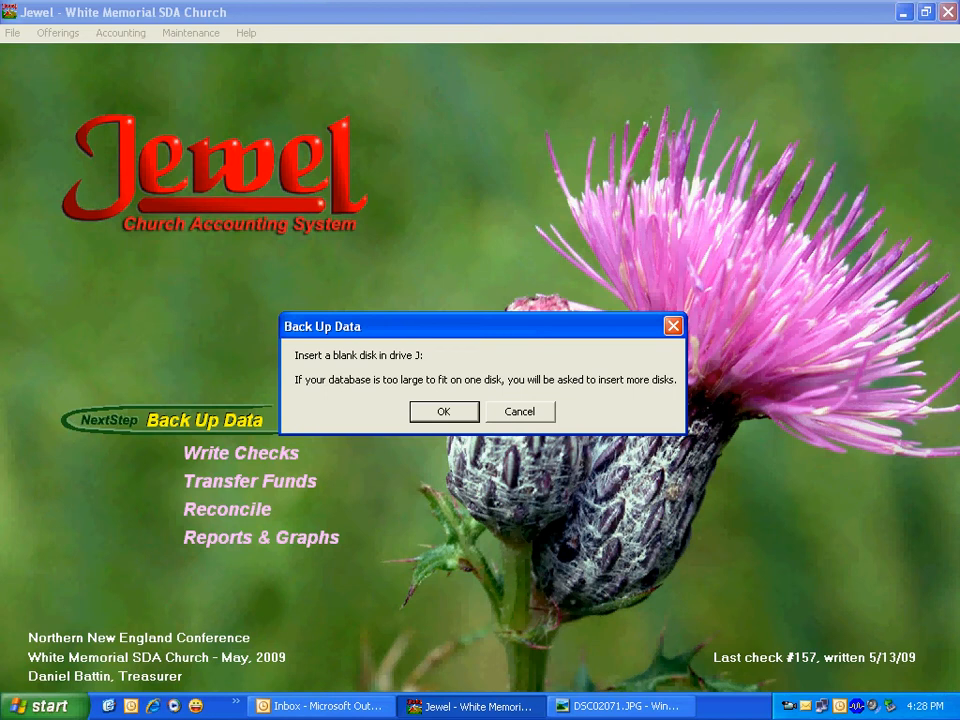
# Confirm drive J is ready and acknowledge the finished 2009-05 Full Backup
pyautogui.click(520, 412)
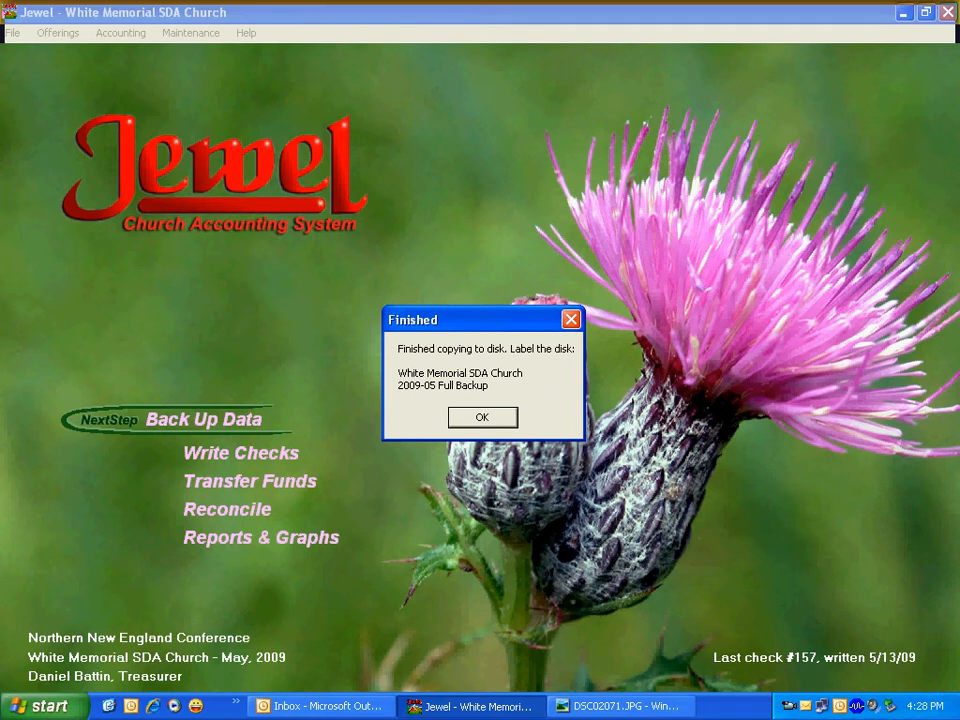
pyautogui.click(482, 418)
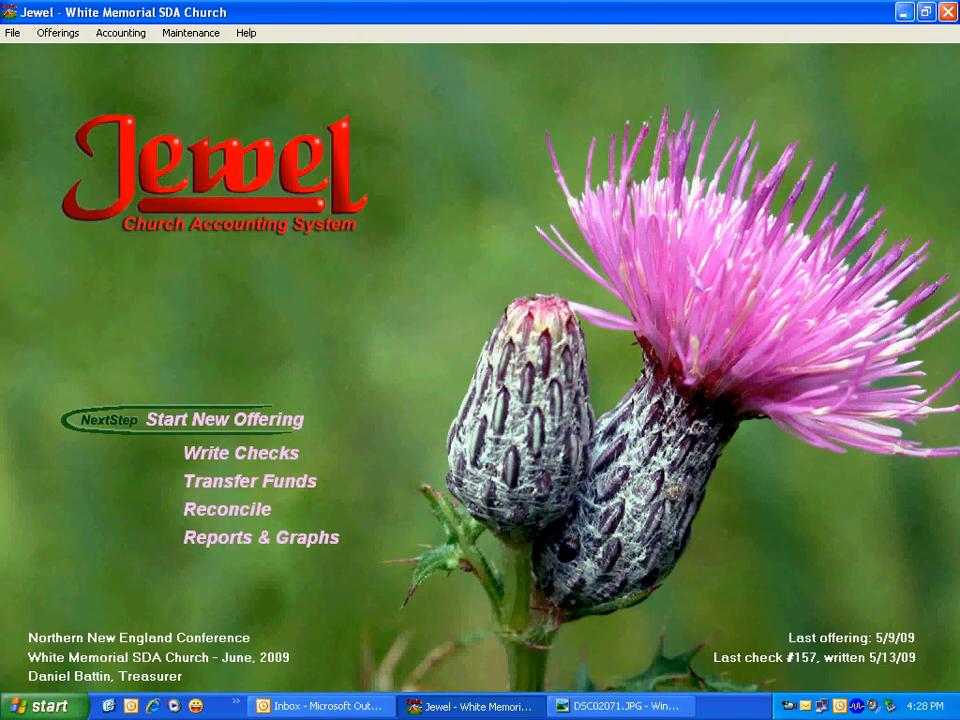
# Explore drive J in My Computer and select the 2009-05 White Memorial Sample SDA Church .jlb backup file
pyautogui.click(620, 706)
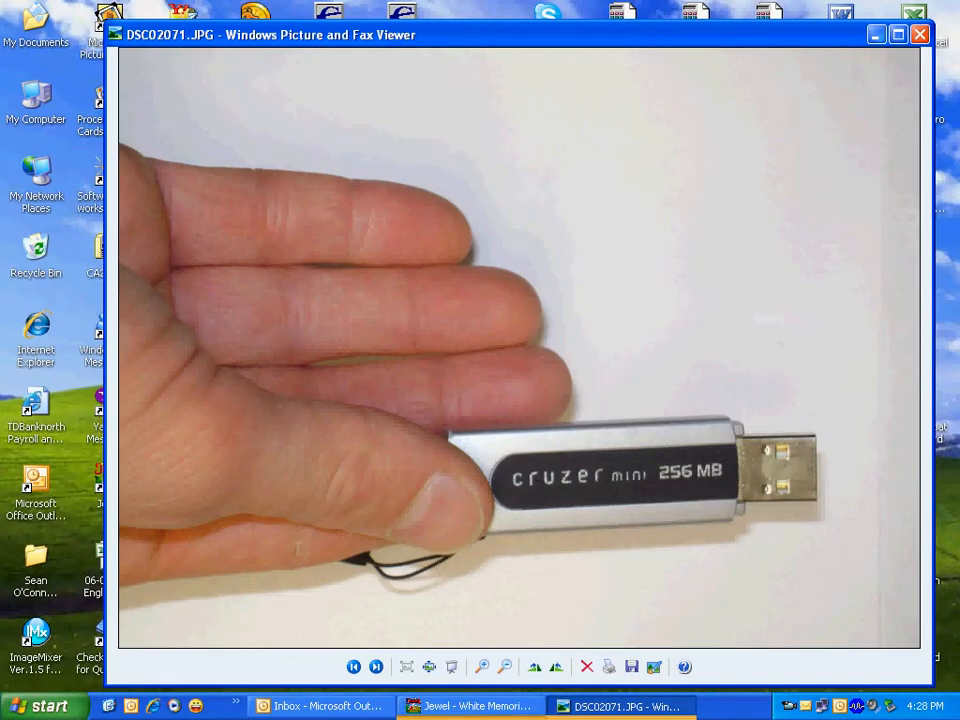
pyautogui.click(918, 34)
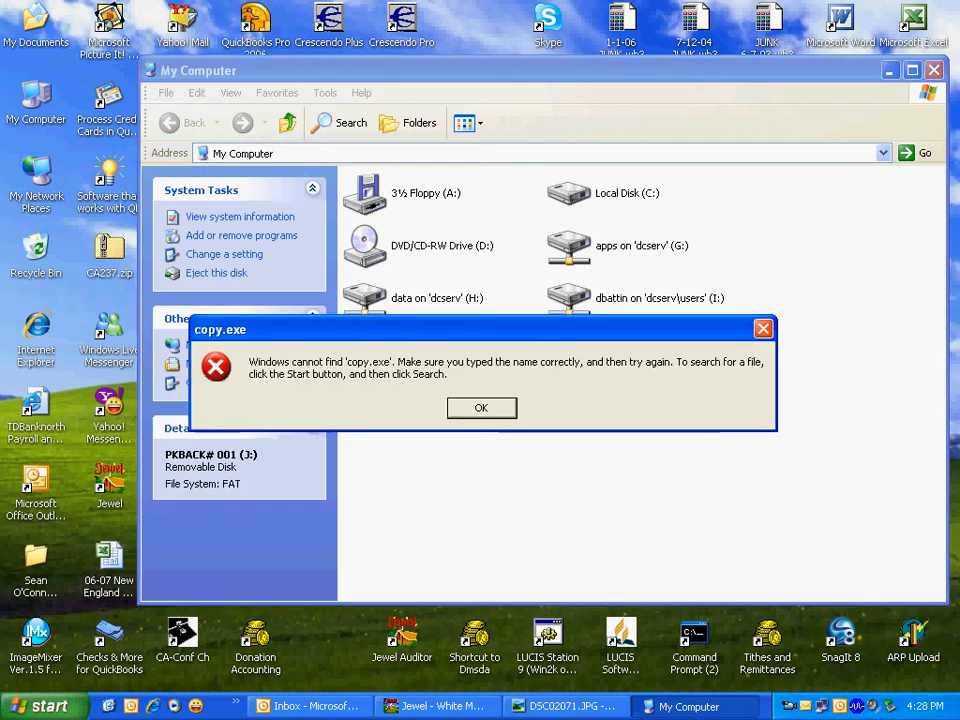
pyautogui.click(482, 408)
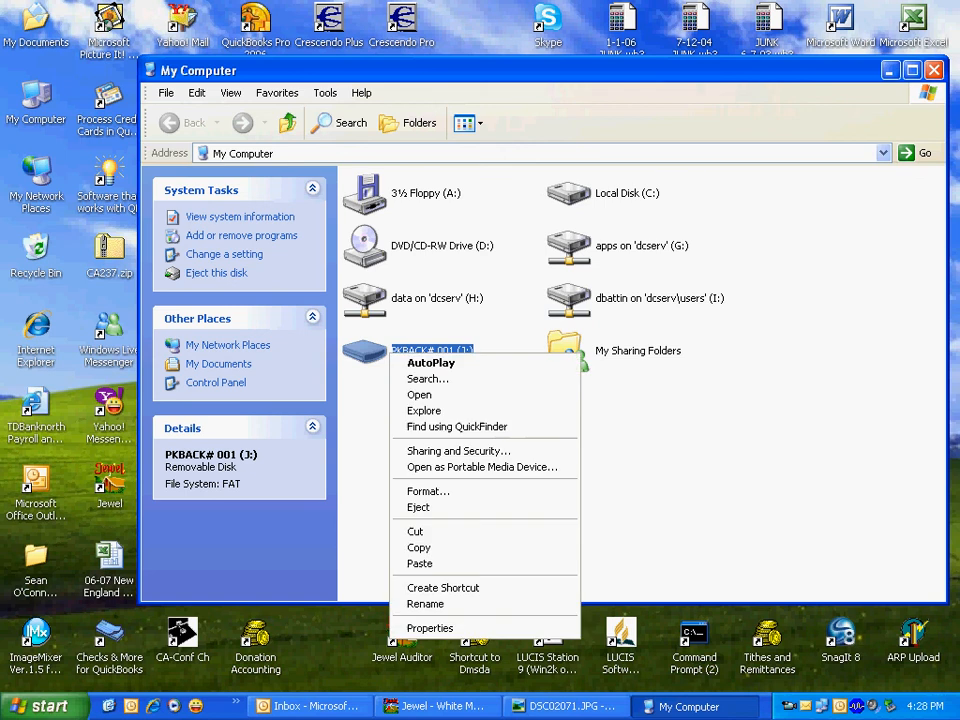
pyautogui.click(420, 394)
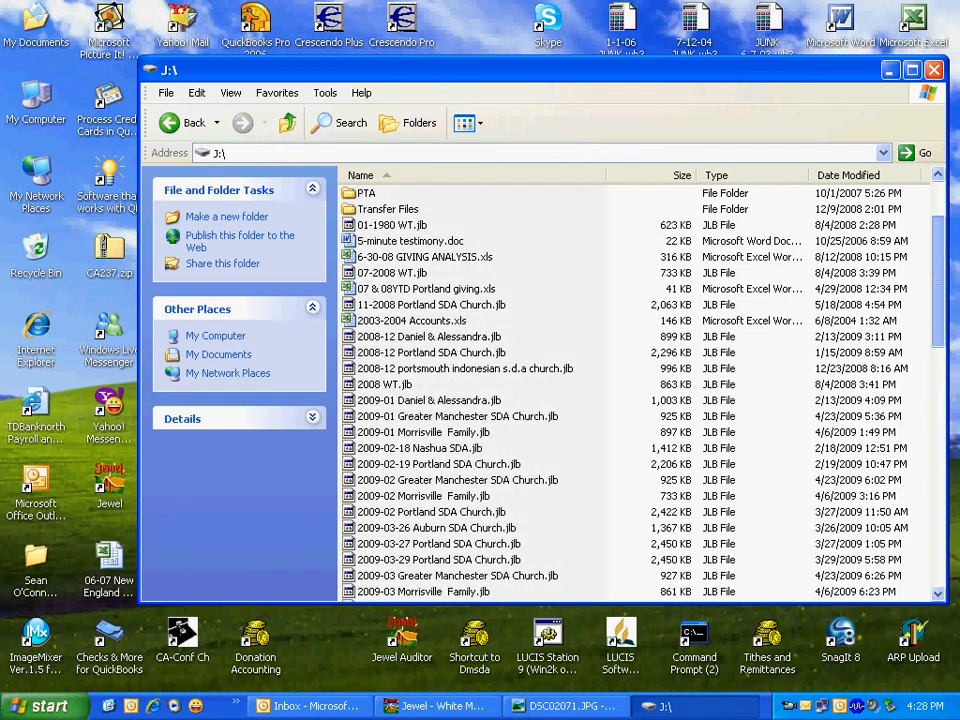
pyautogui.scroll(-3)
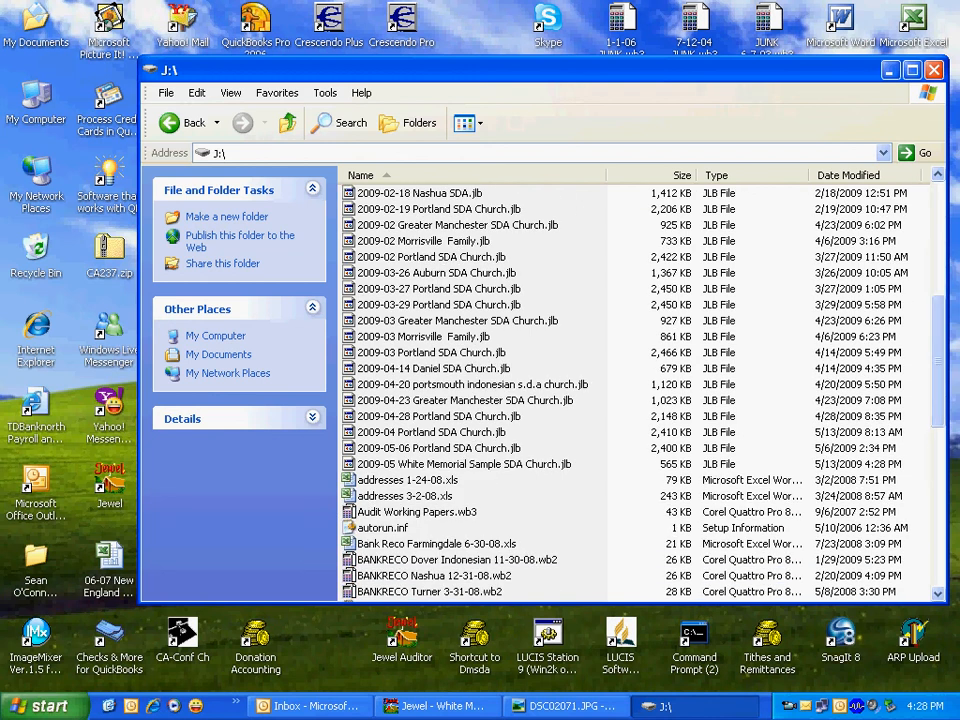
pyautogui.click(464, 464)
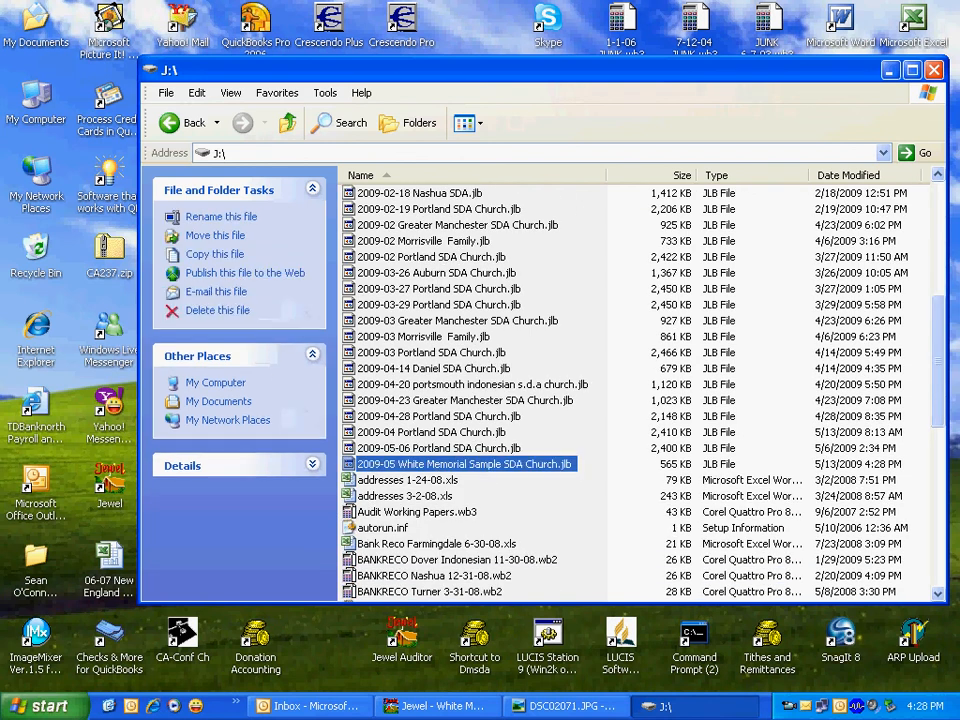